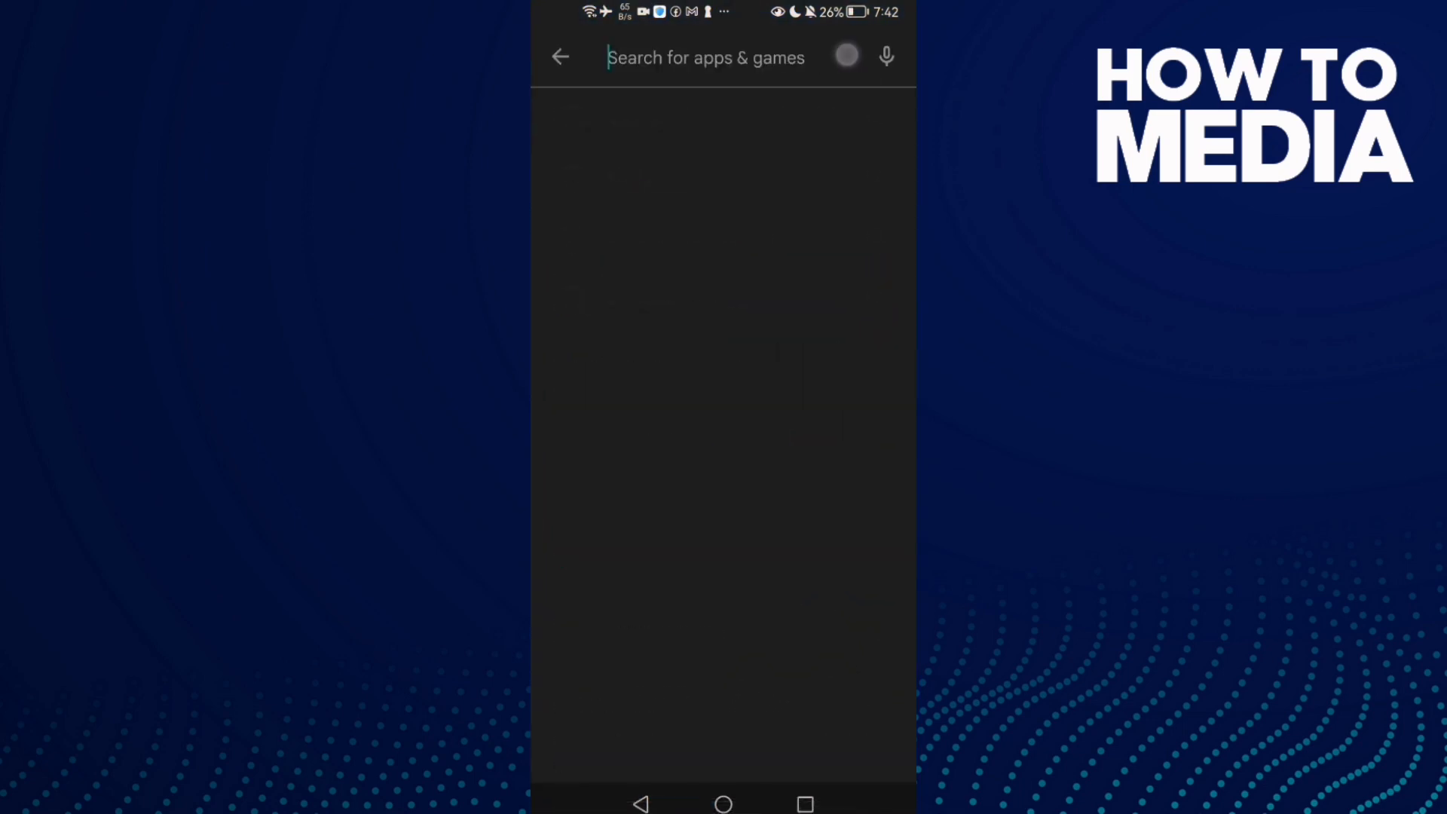
- Search 'outlook' in Play Store, view the Microsoft Outlook listing, then head to Settings
text(outlook)
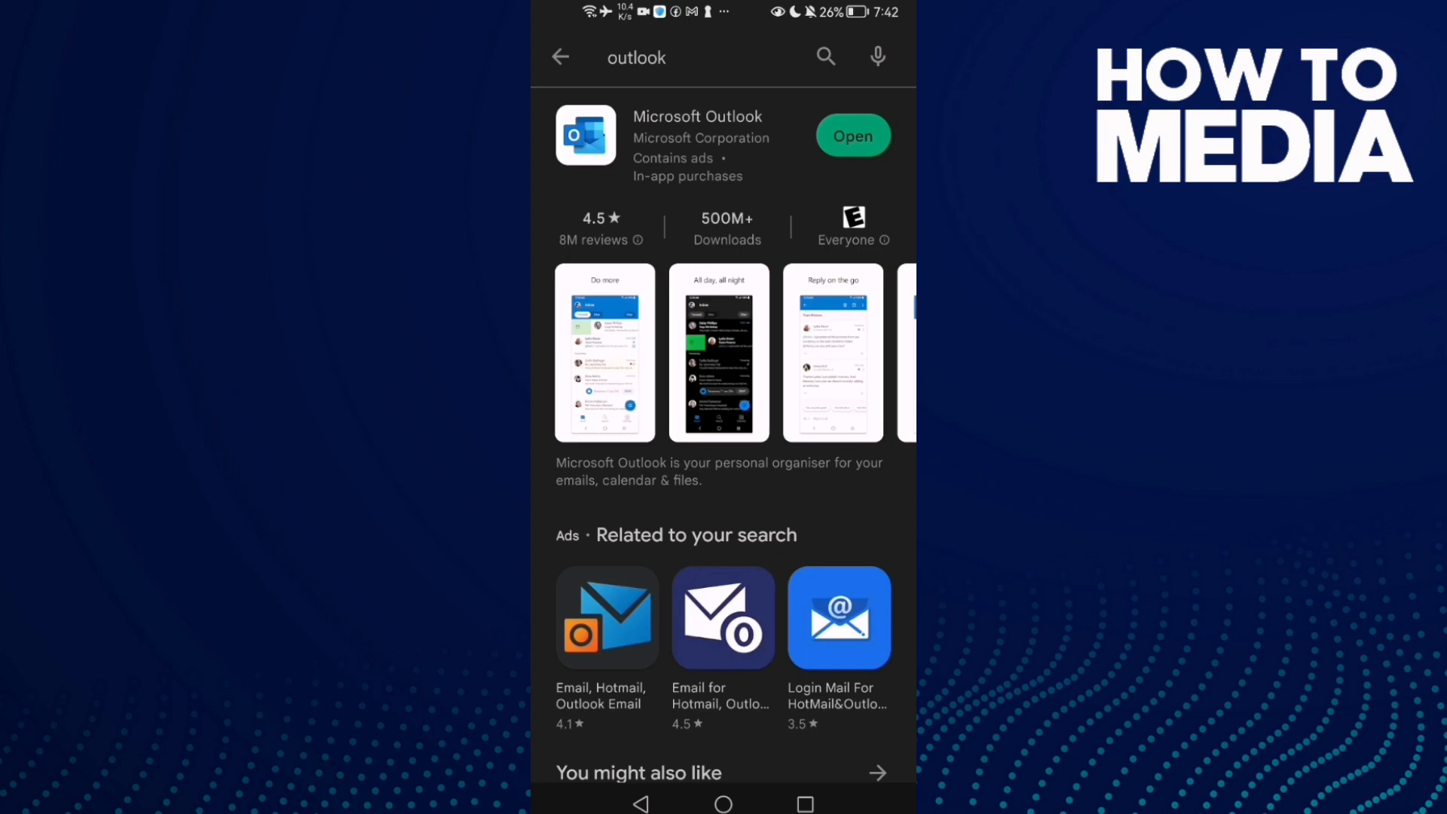
click(698, 117)
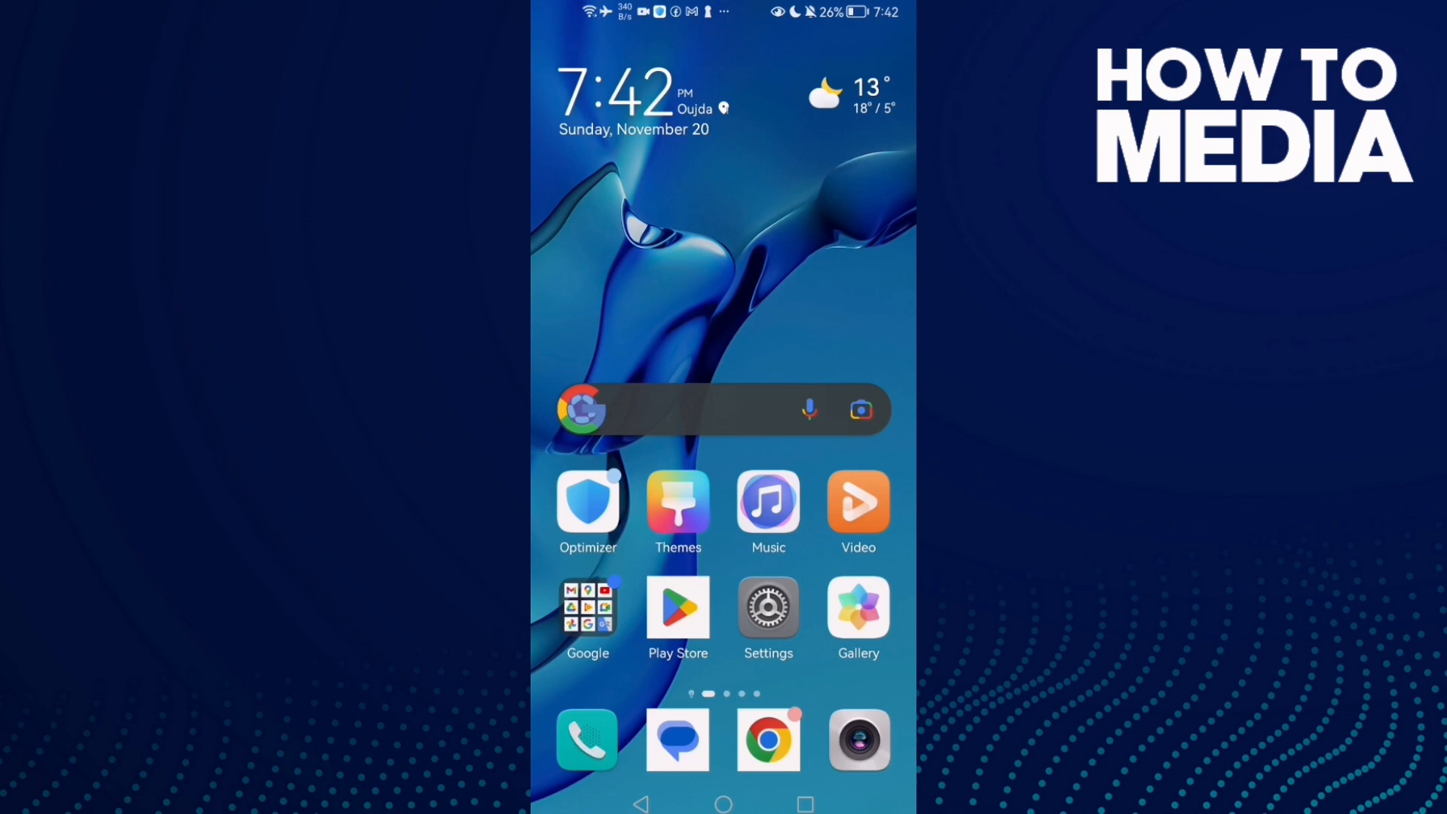
scroll(down, 3)
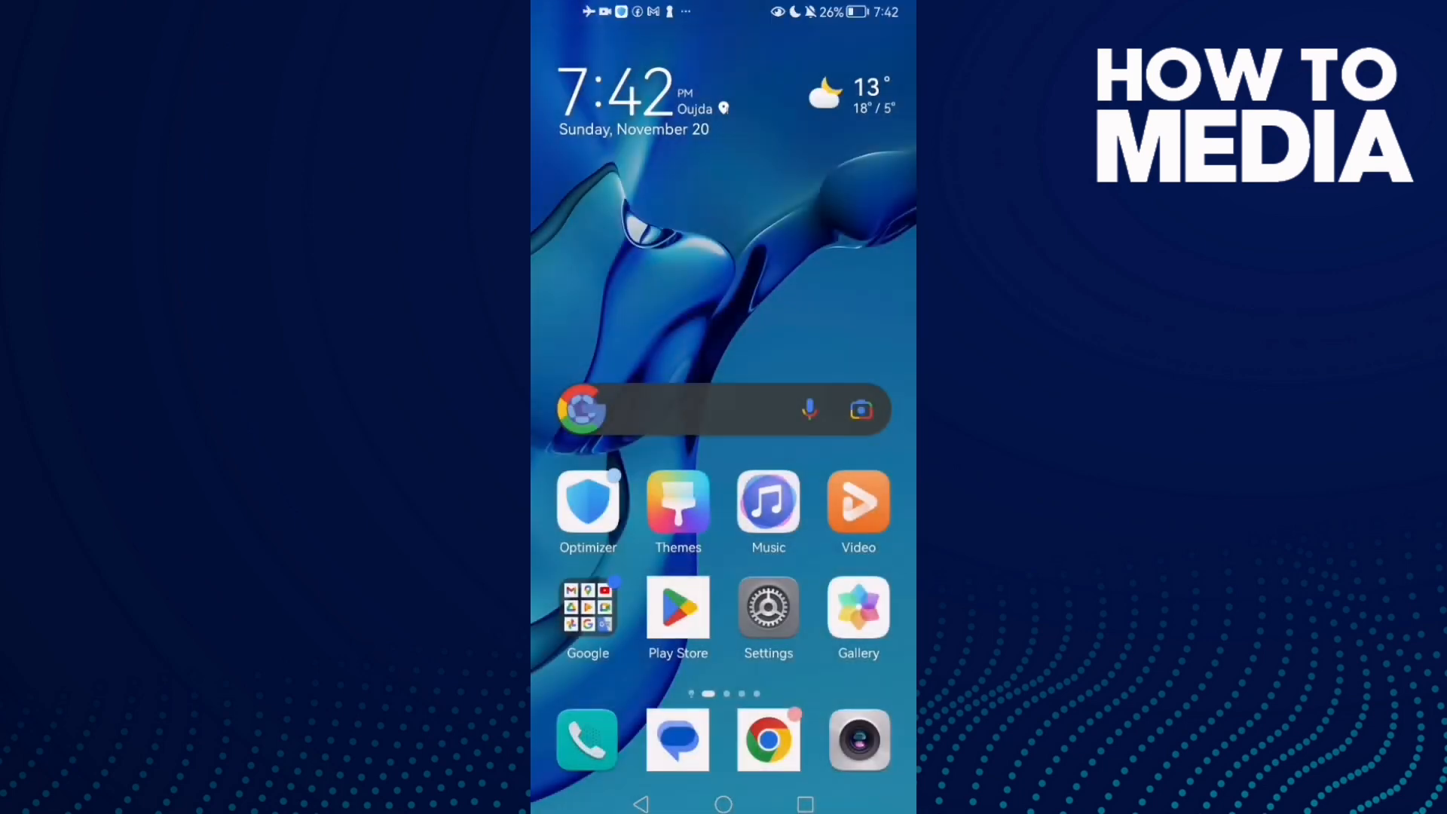
click(768, 608)
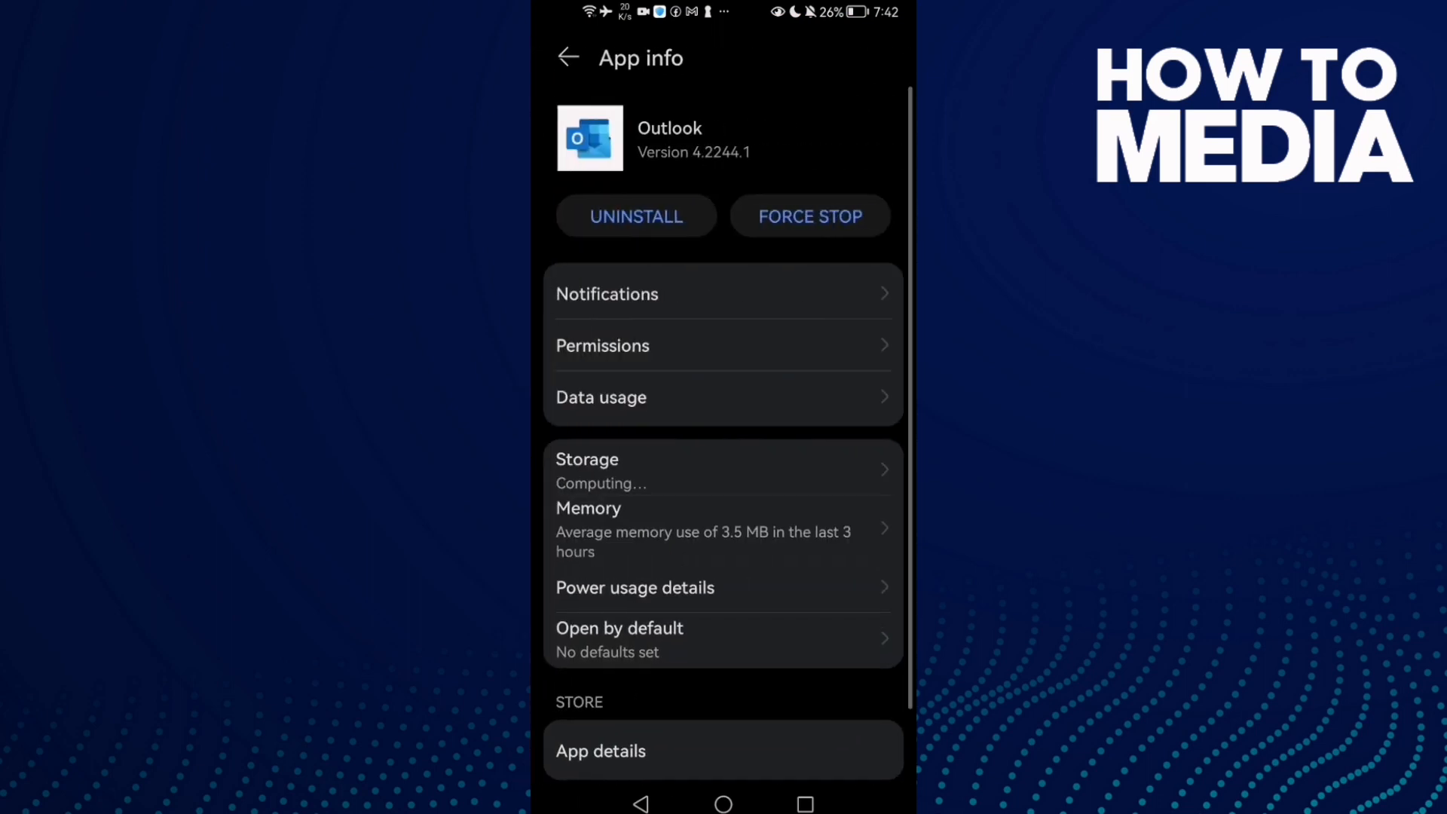
- Force stop Outlook from its App info page, bringing up the confirmation prompt
click(809, 217)
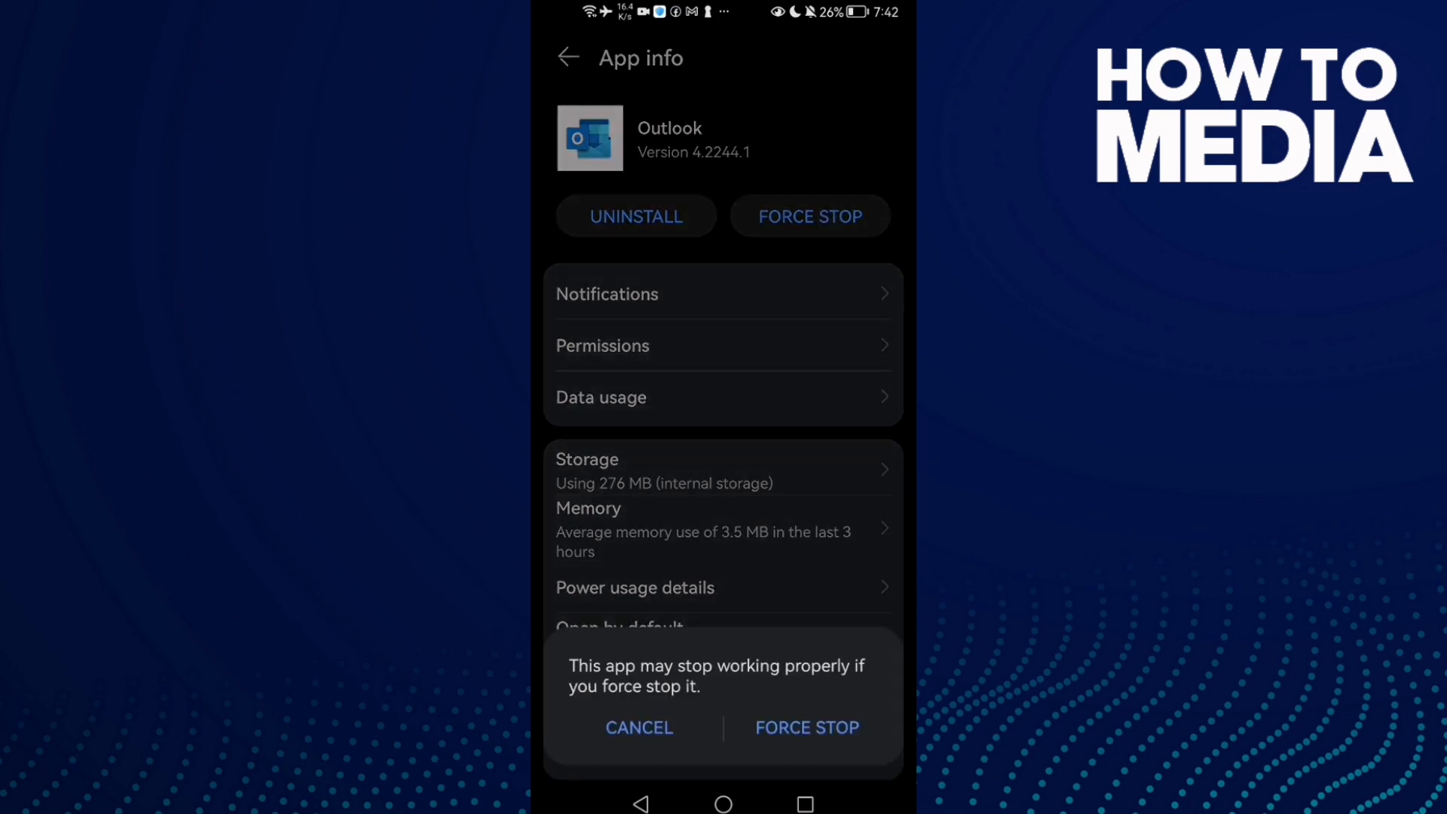